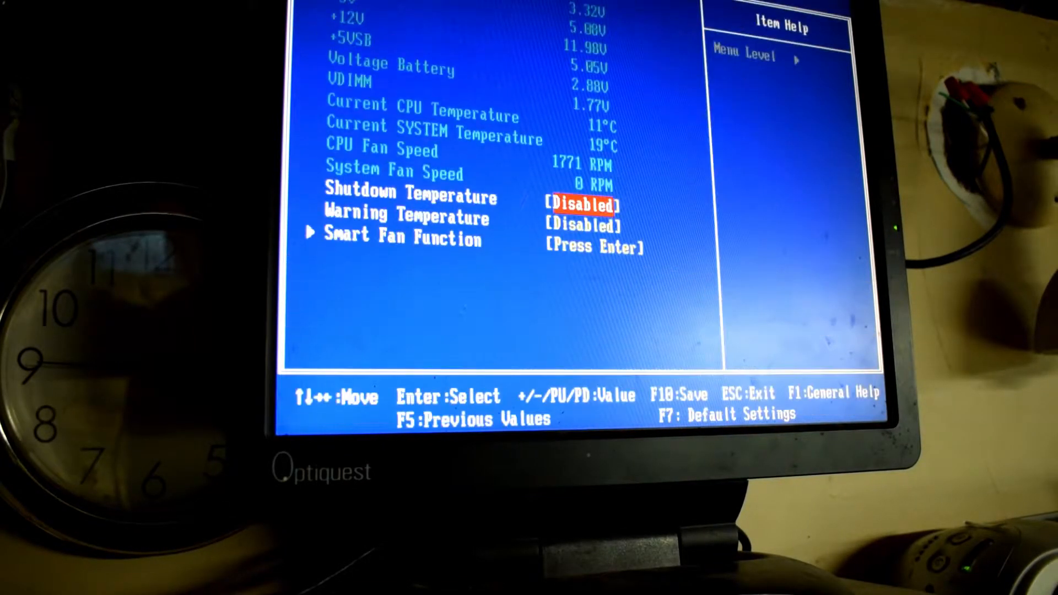
Exit the PC Health Status readings back to the main setup menu.
key(Escape)
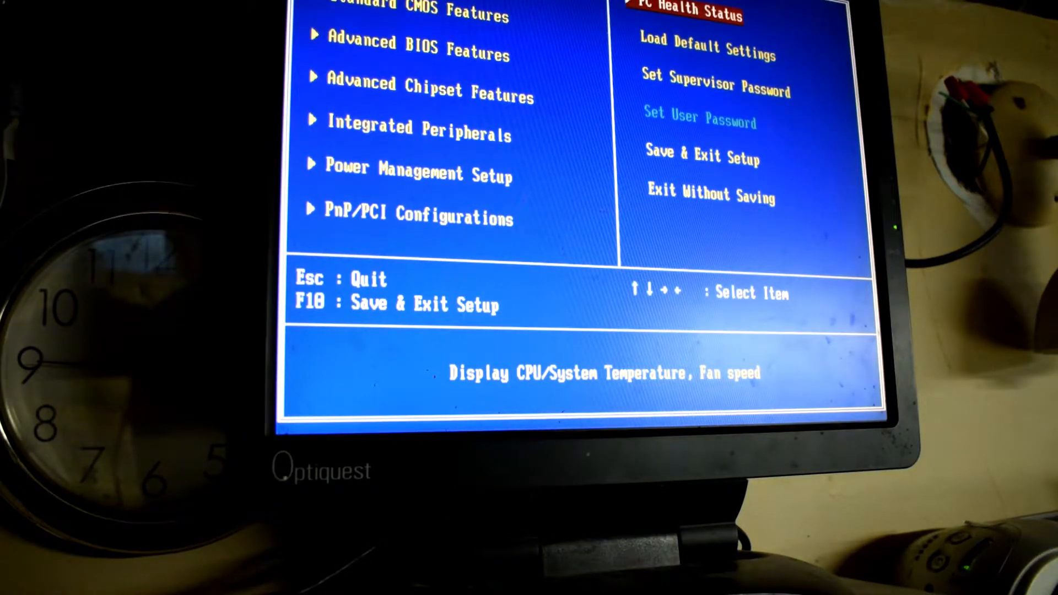
Move the main menu highlight up through Integrated Peripherals to Standard CMOS Features.
key(Up)
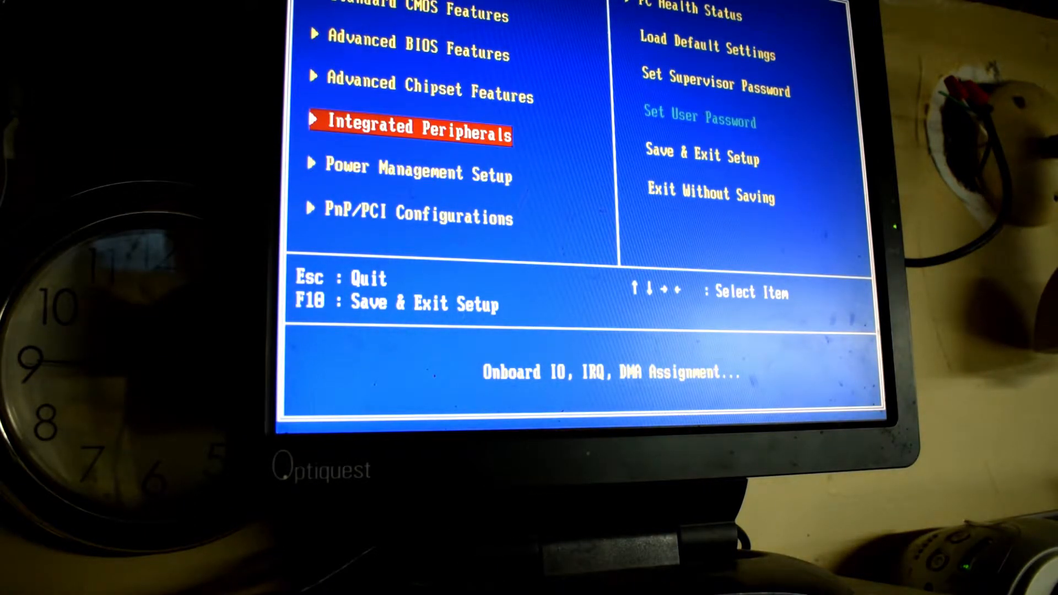
key(up)
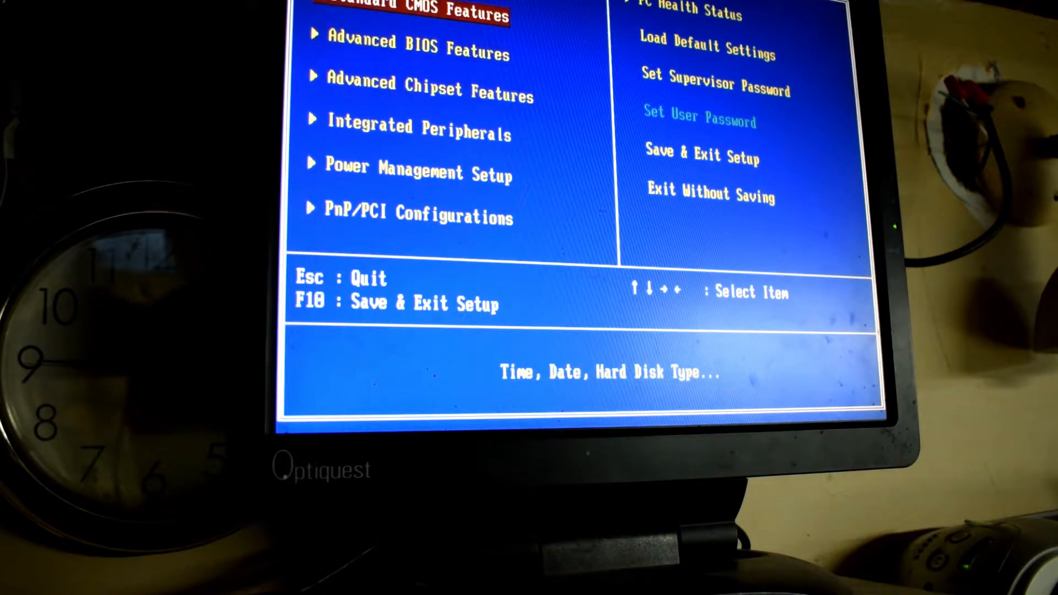